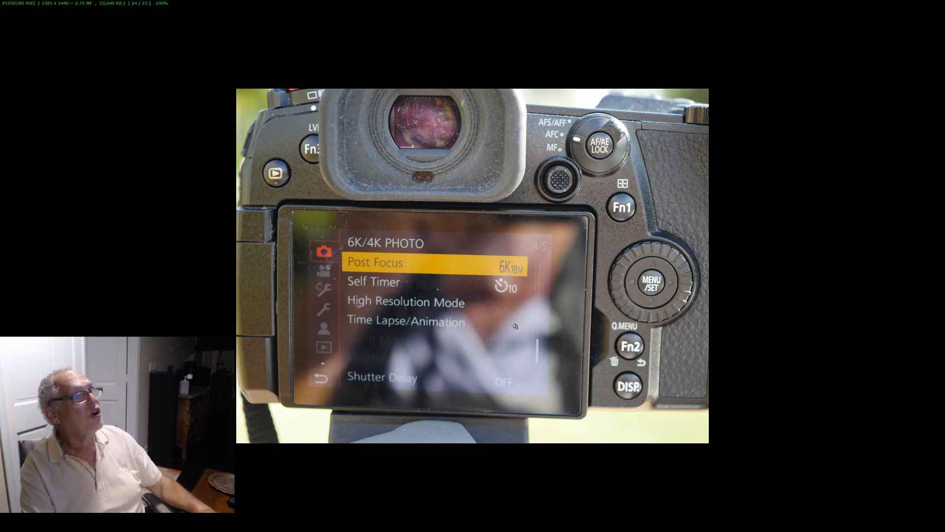
pyautogui.moveTo(452, 264)
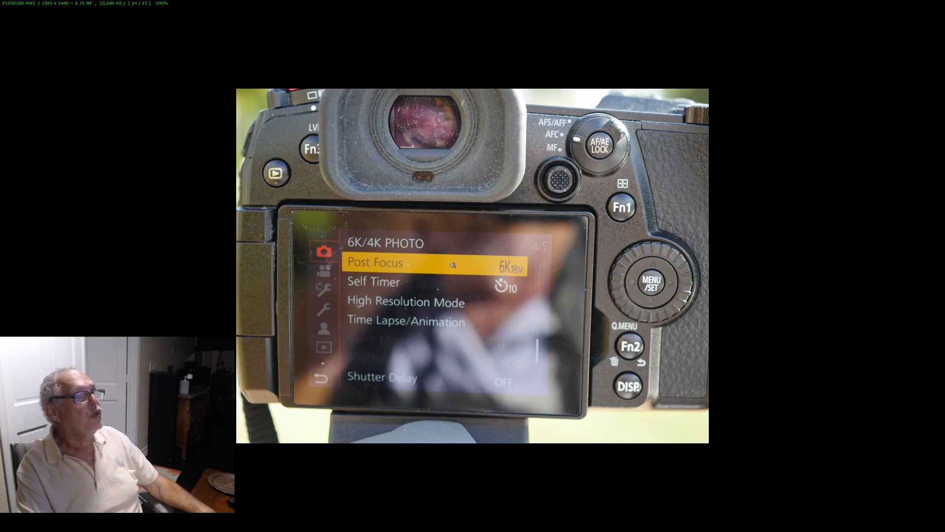